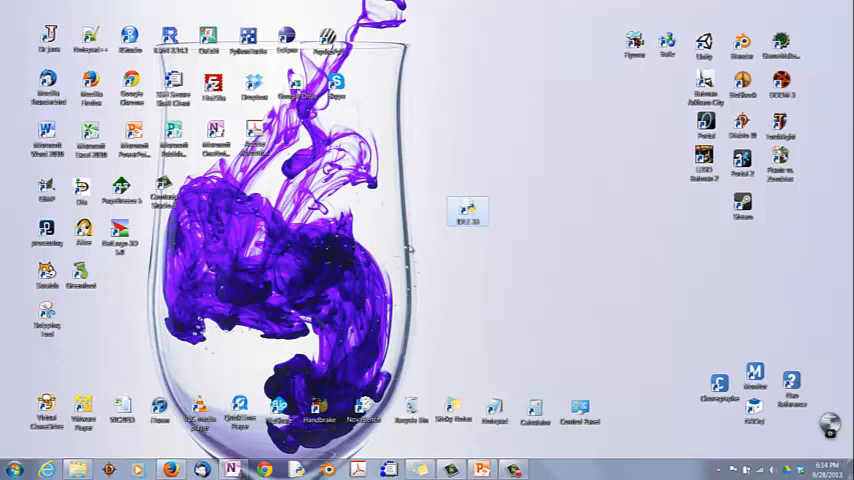
mouse_move(470, 262)
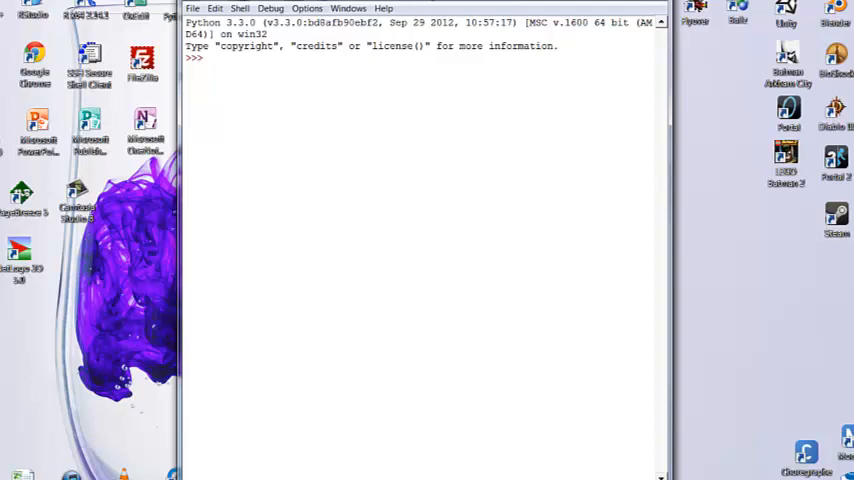
click(192, 8)
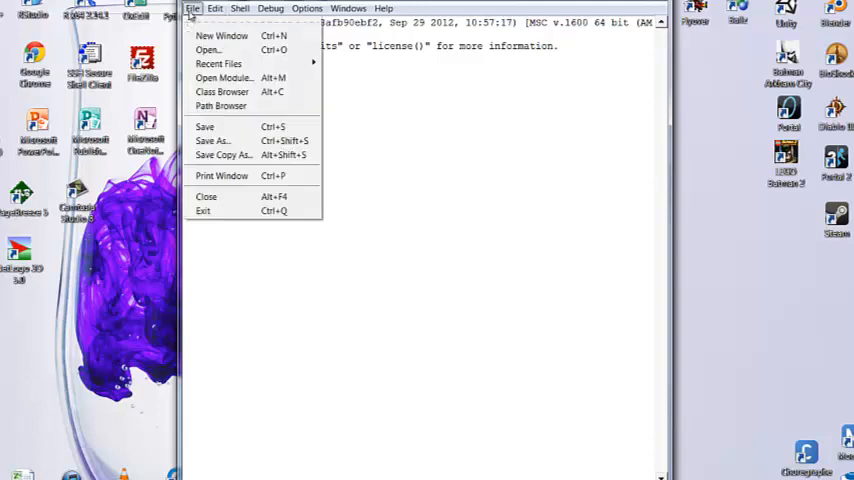
click(239, 8)
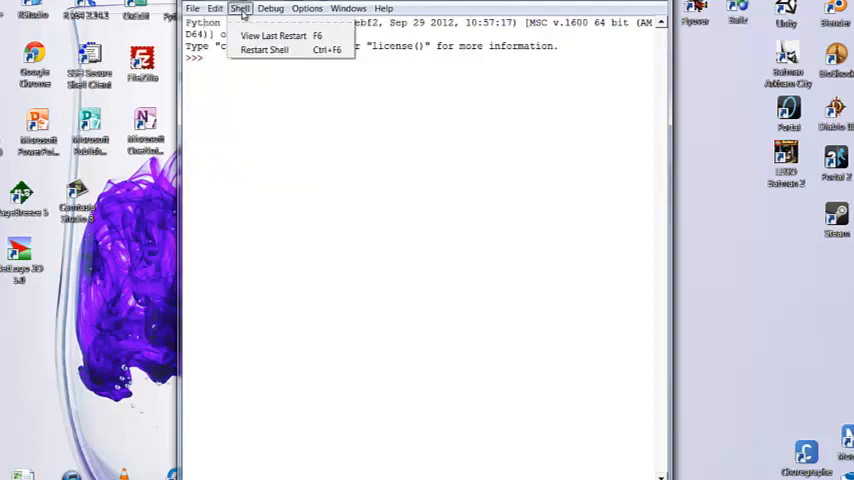
click(307, 8)
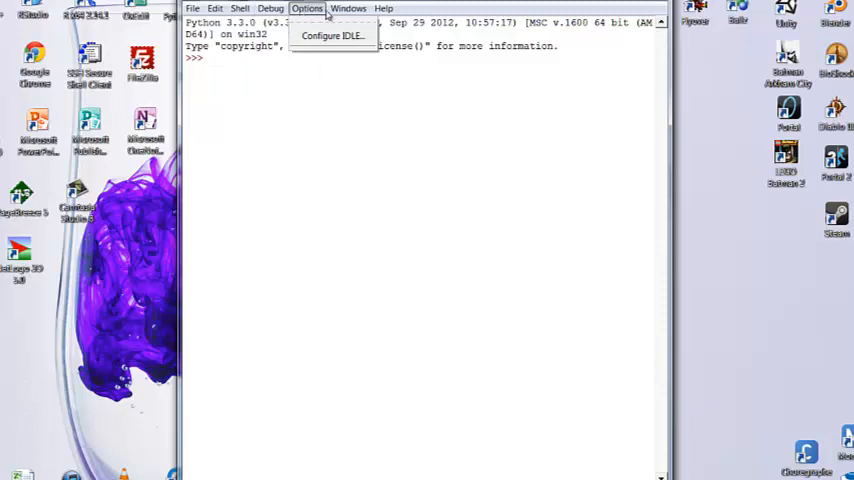
click(270, 8)
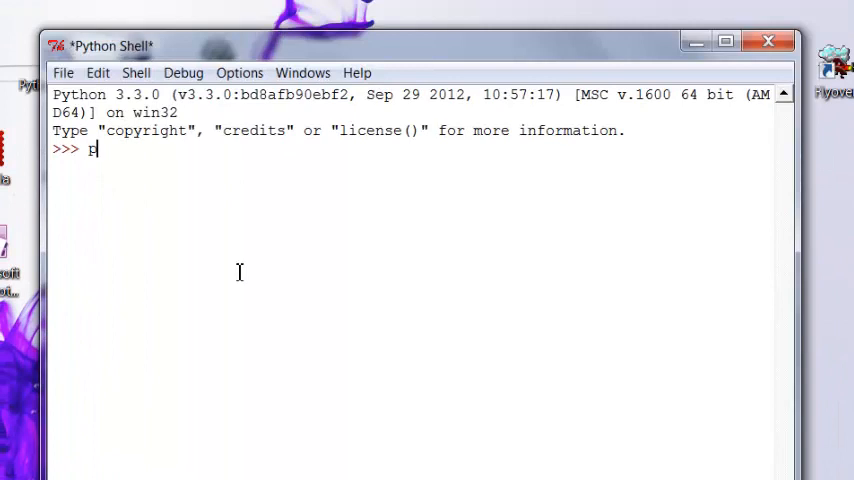
- Run print("Hello World") and begin a second print("an... command on the next prompt
text(print()
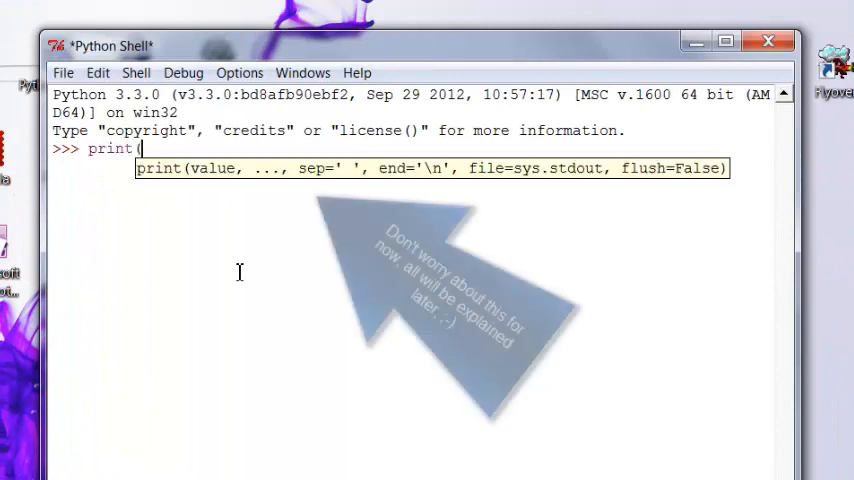
text(")
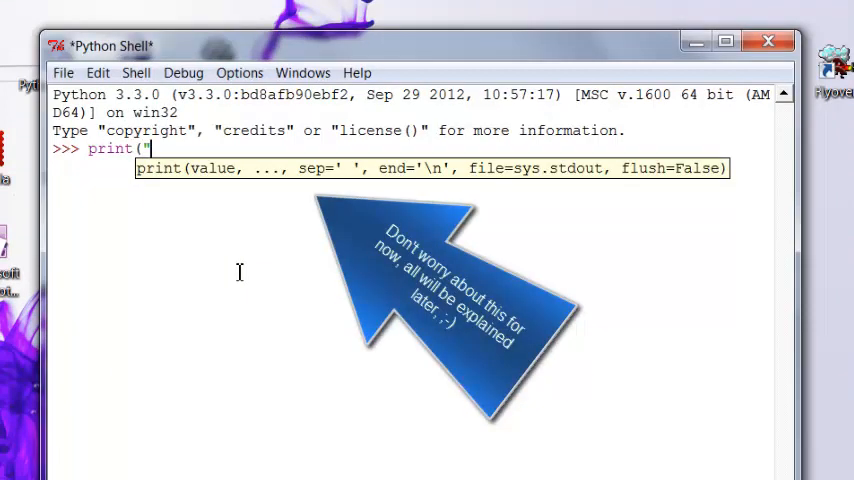
text(He)
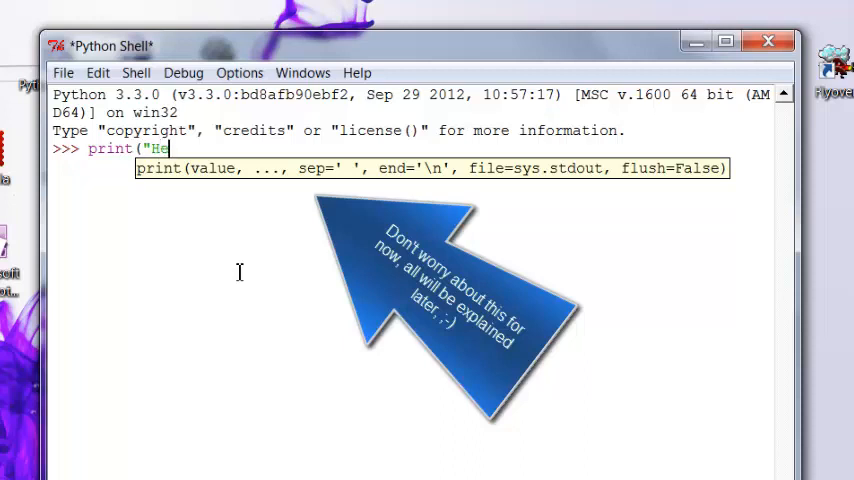
text(llo World)
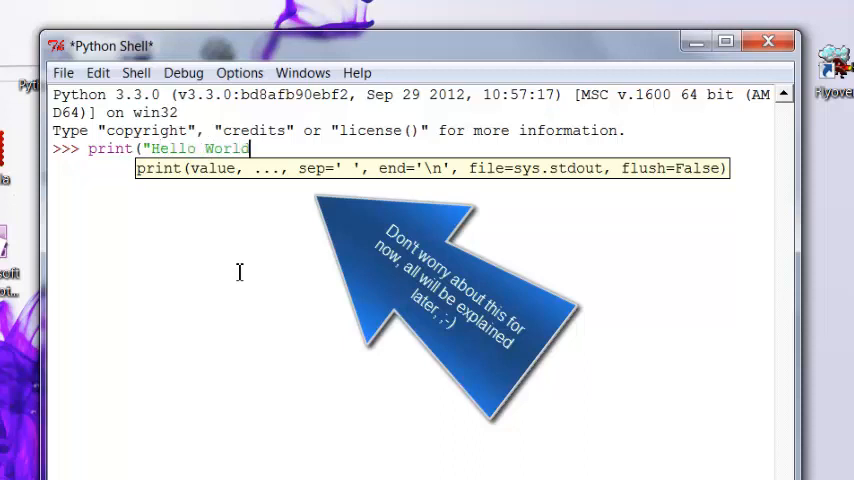
text(")
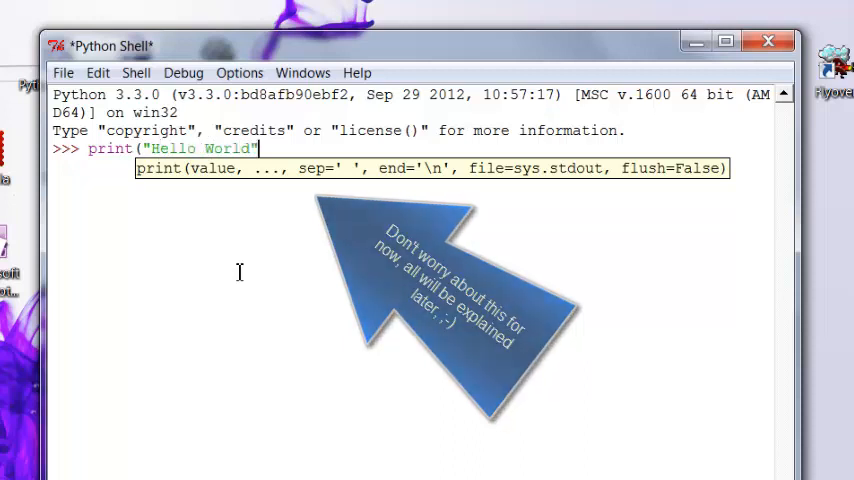
text())
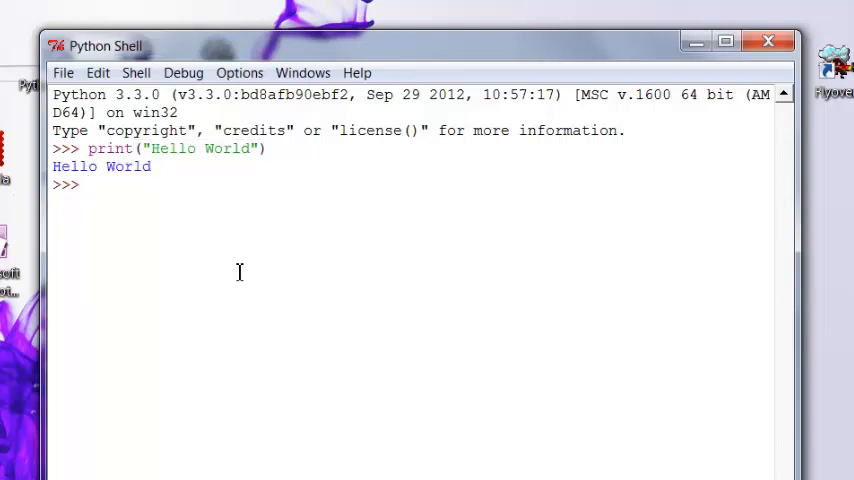
text(print)
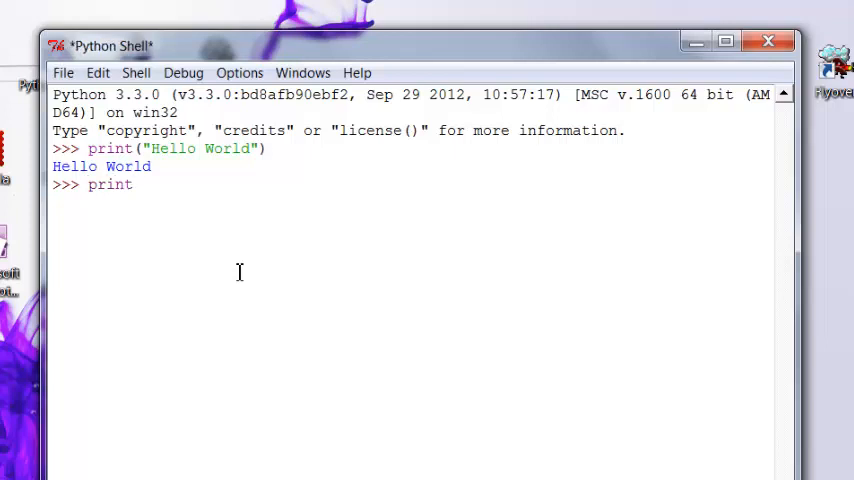
text(("any old word)
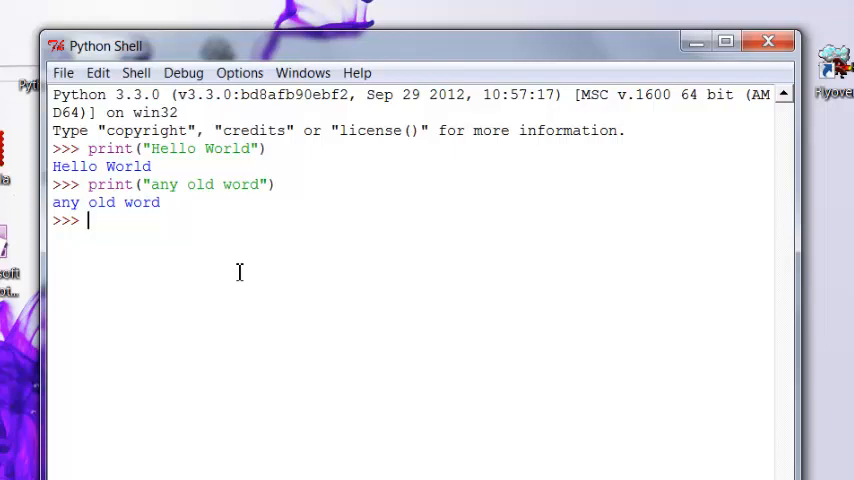
- Print 3, then run print(4+6) to print the sum 10
text(print(3)
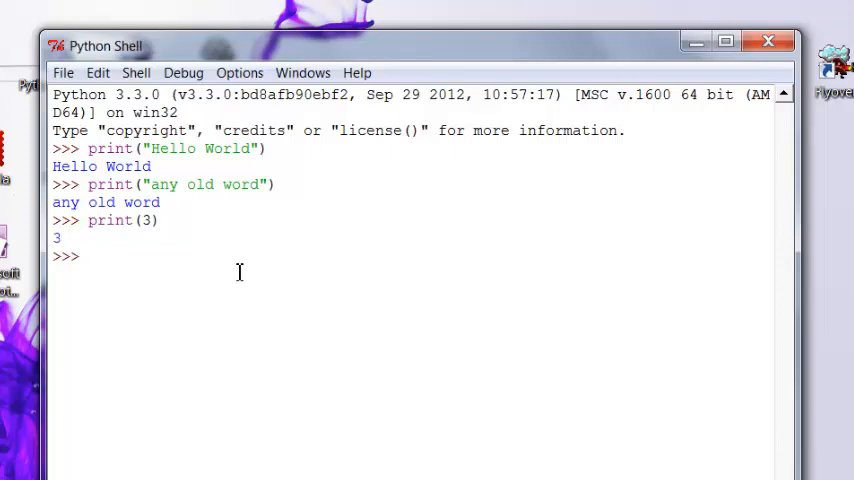
text(pr)
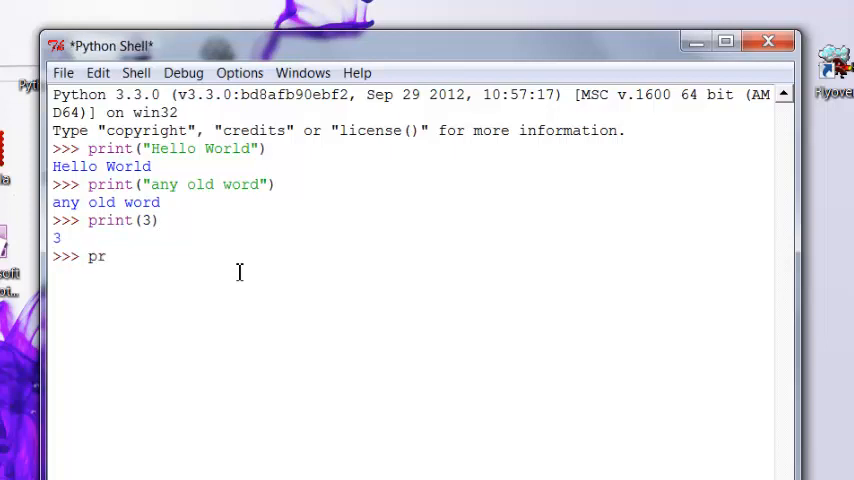
text(int()
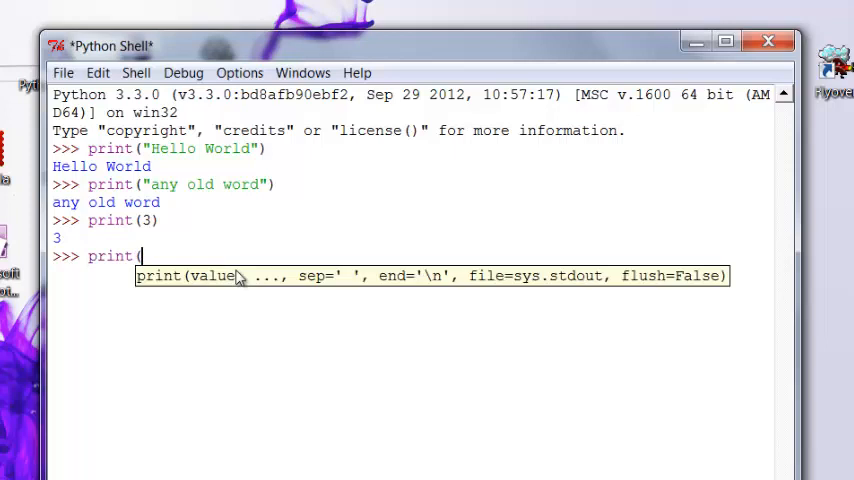
text(4+6))
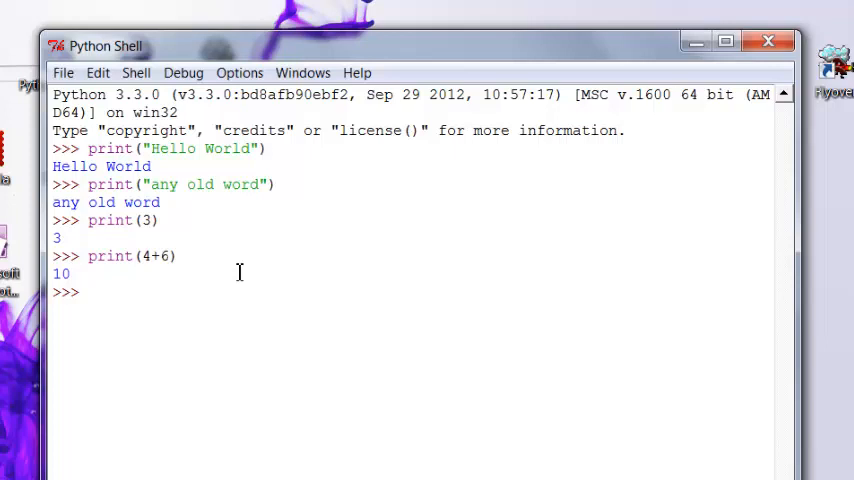
text(print()
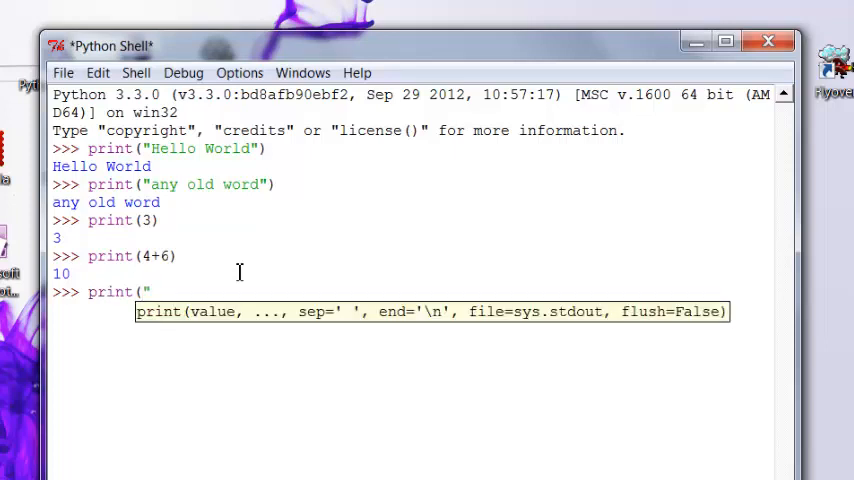
- Run print("the answer is ", 7), correcting a typo in 'answer'
text(the answ)
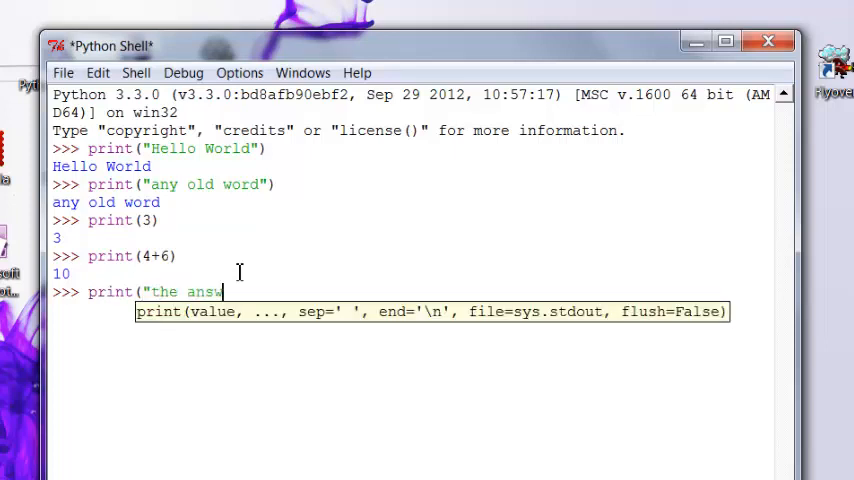
key(Backspace)
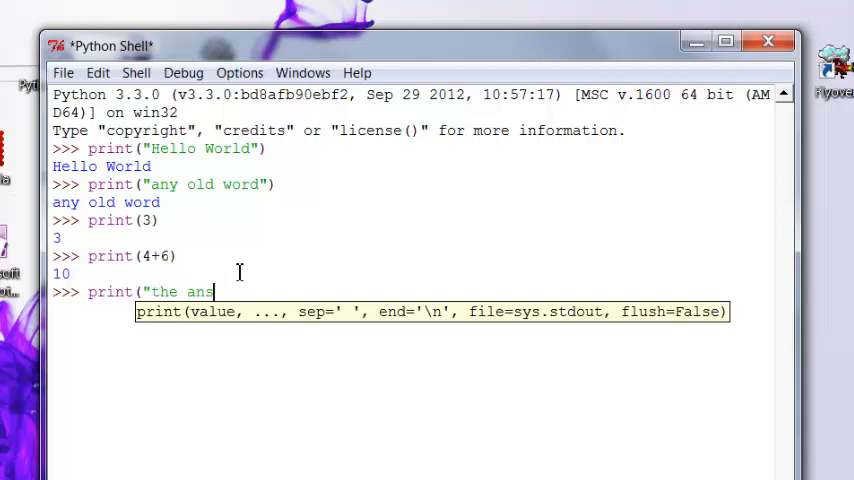
text(wer is)
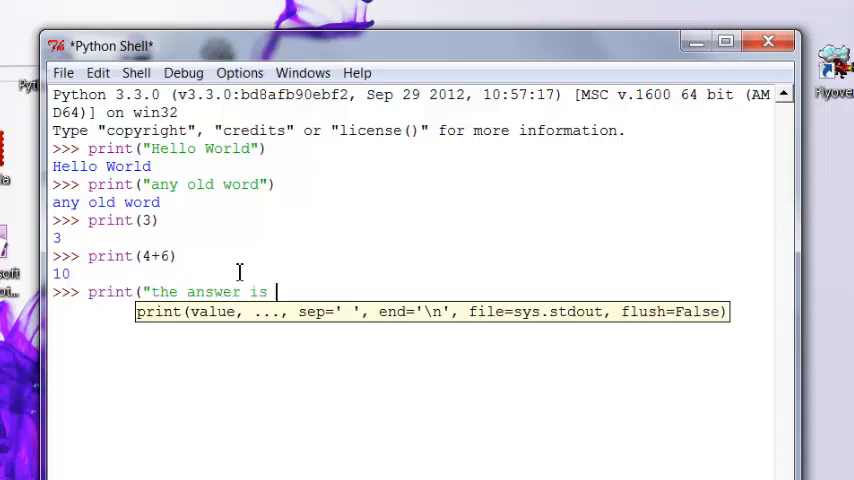
text(", 7))
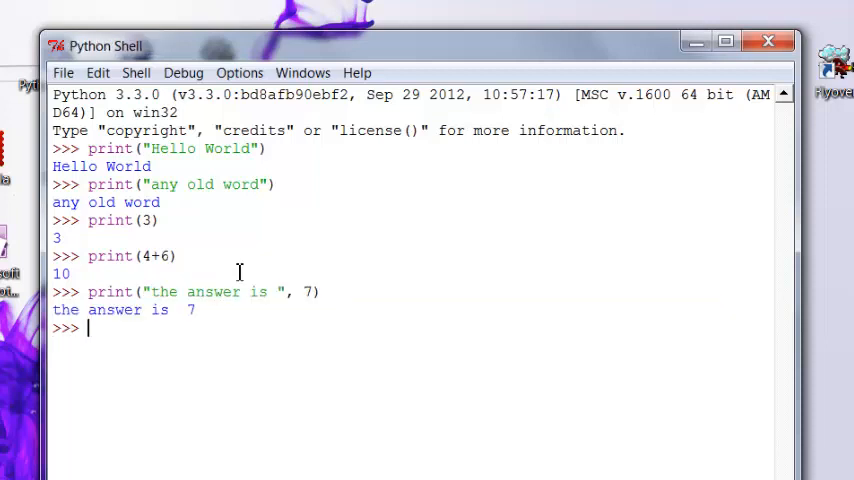
- Run print("the answer is ", 3+4) so an expression prints the answer
text(print)
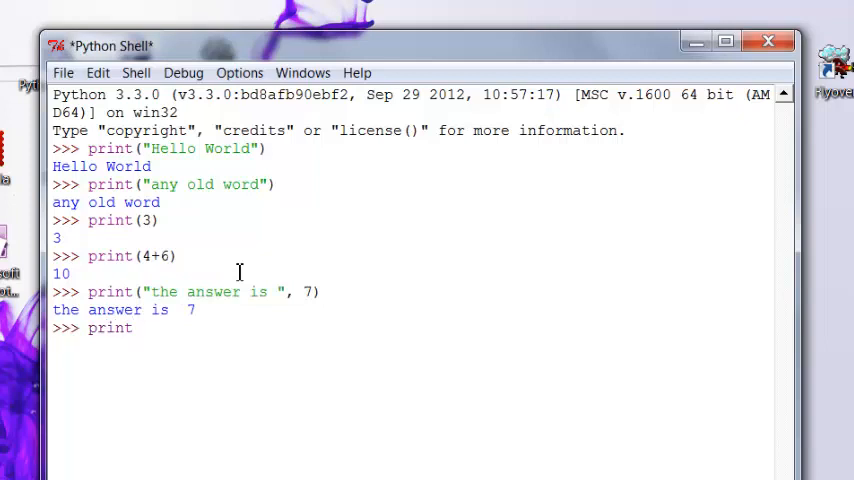
text(("the answ)
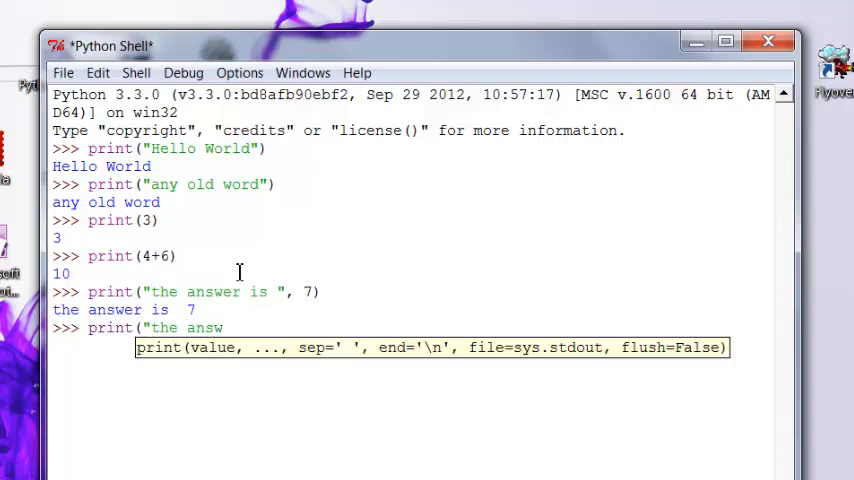
text(er)
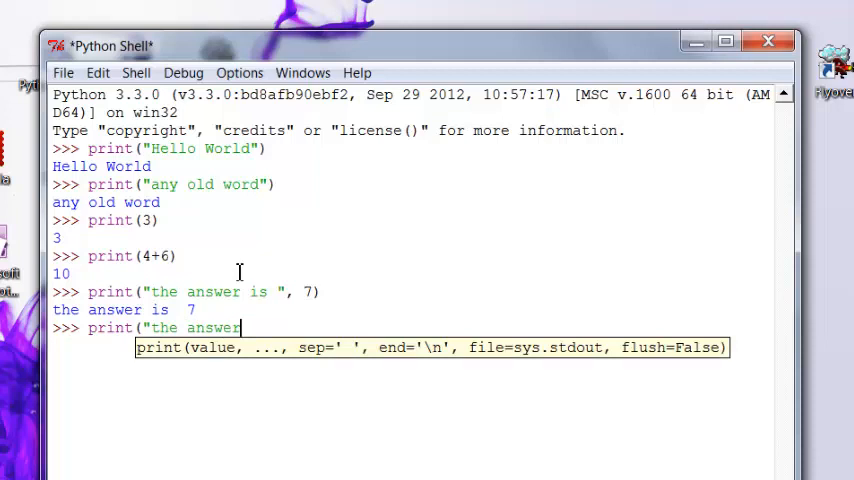
text(os)
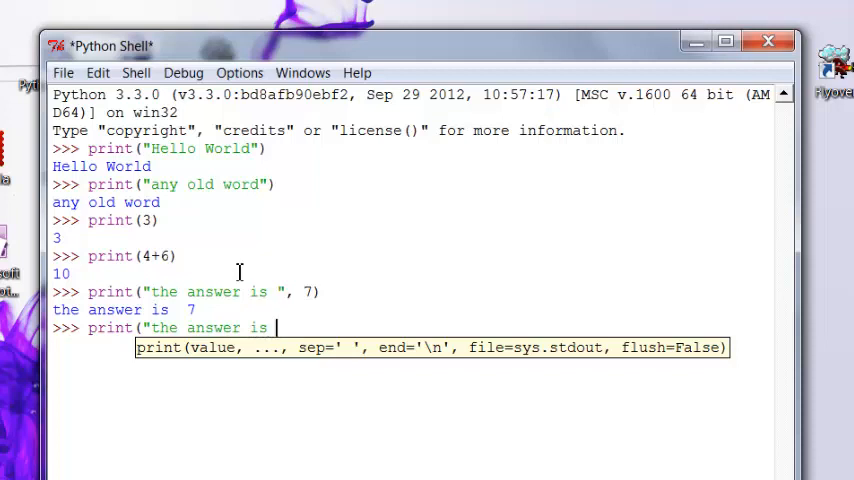
text(,)
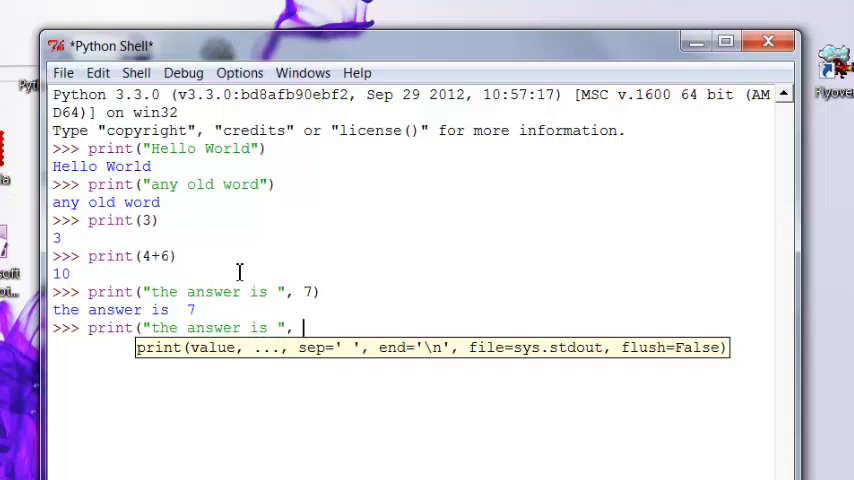
text(3+7)
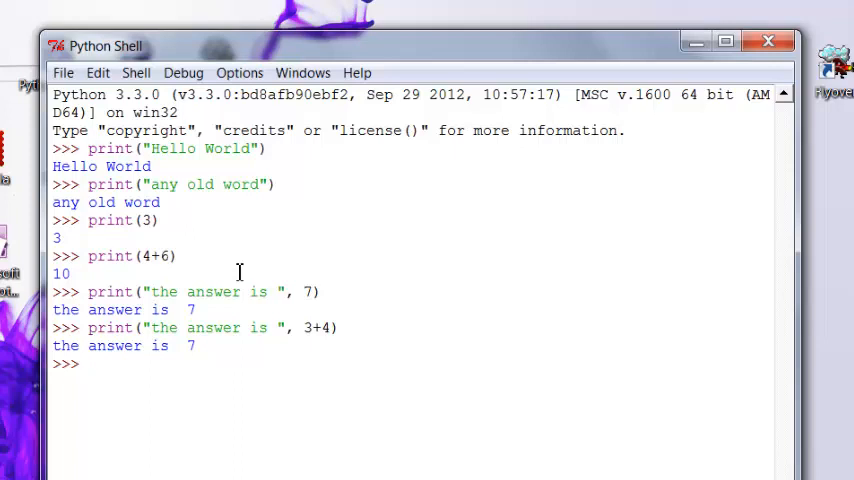
- Enter 'import this' at the prompt, then close the Python Shell window
text(imp)
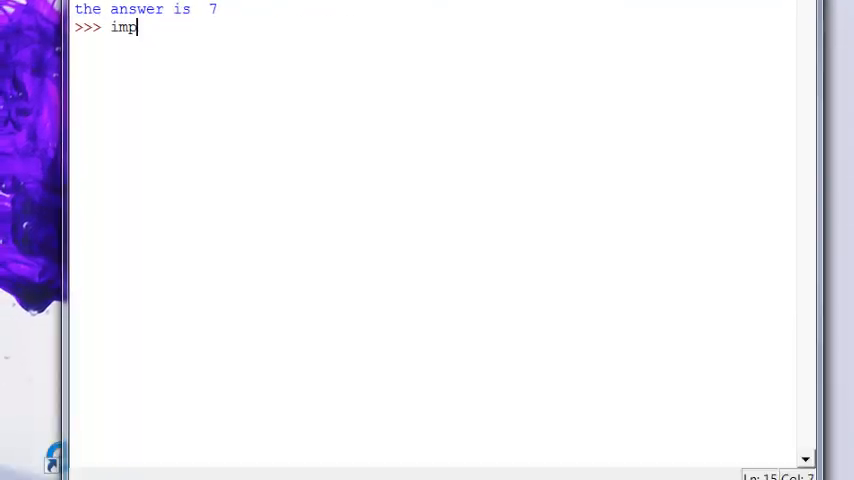
text(ort)
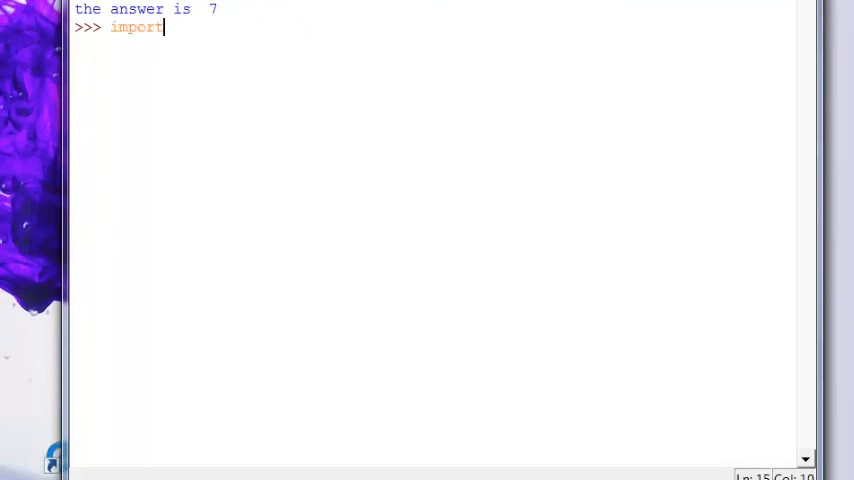
text(this)
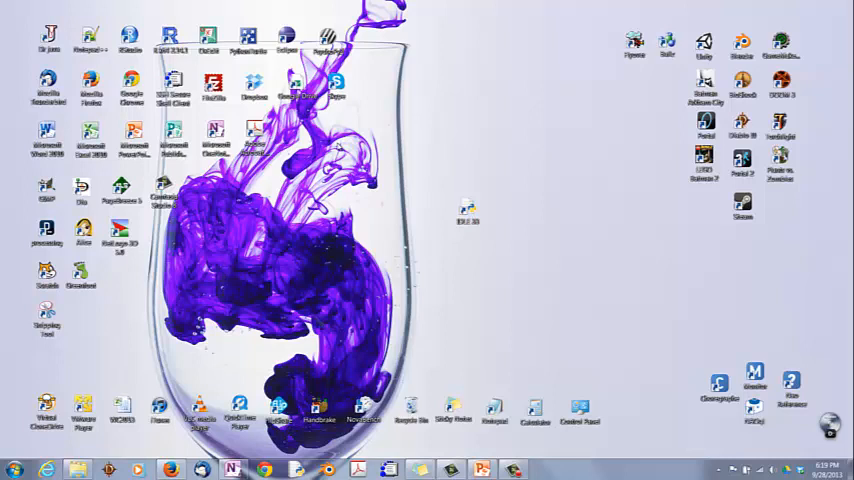
mouse_move(437, 349)
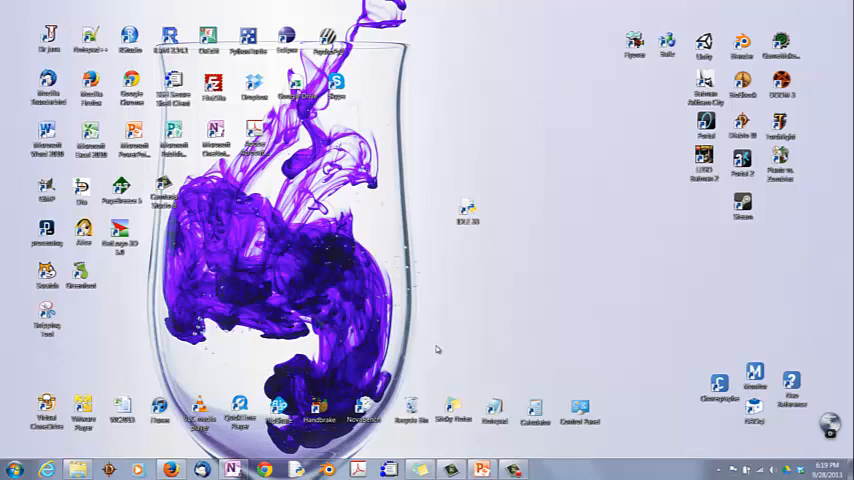